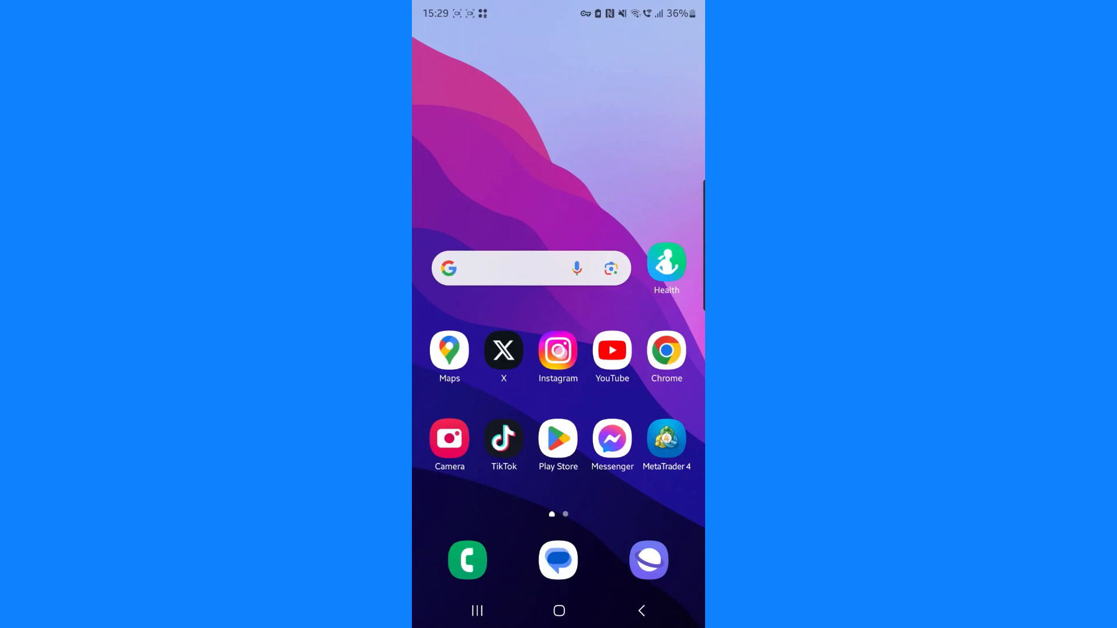
- Launch Instagram from the home screen and open the direct messages inbox
click(558, 351)
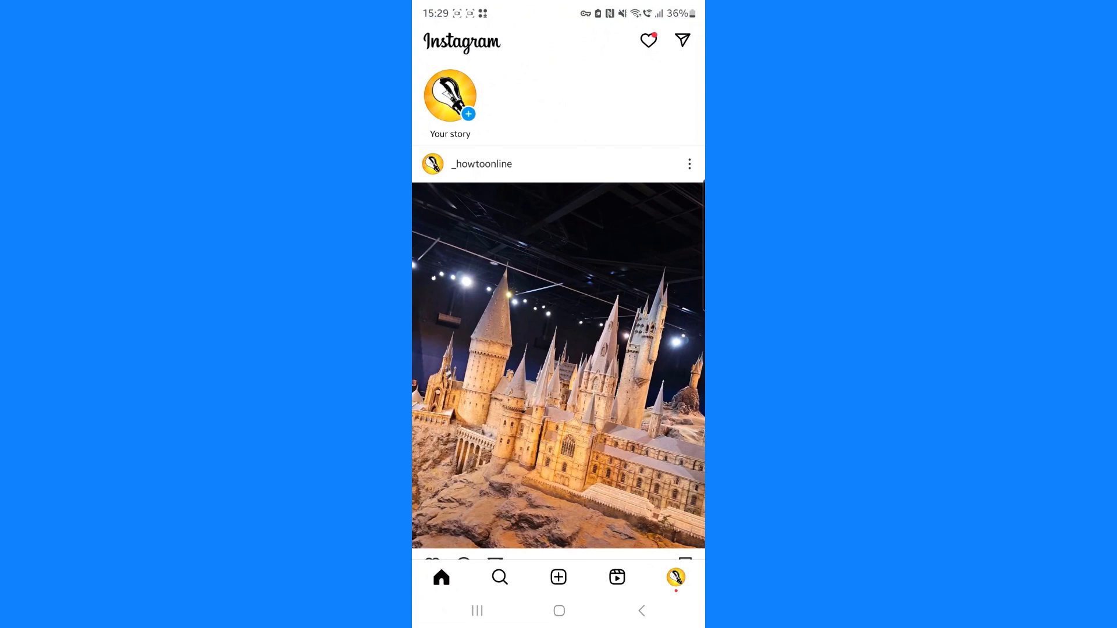
click(681, 40)
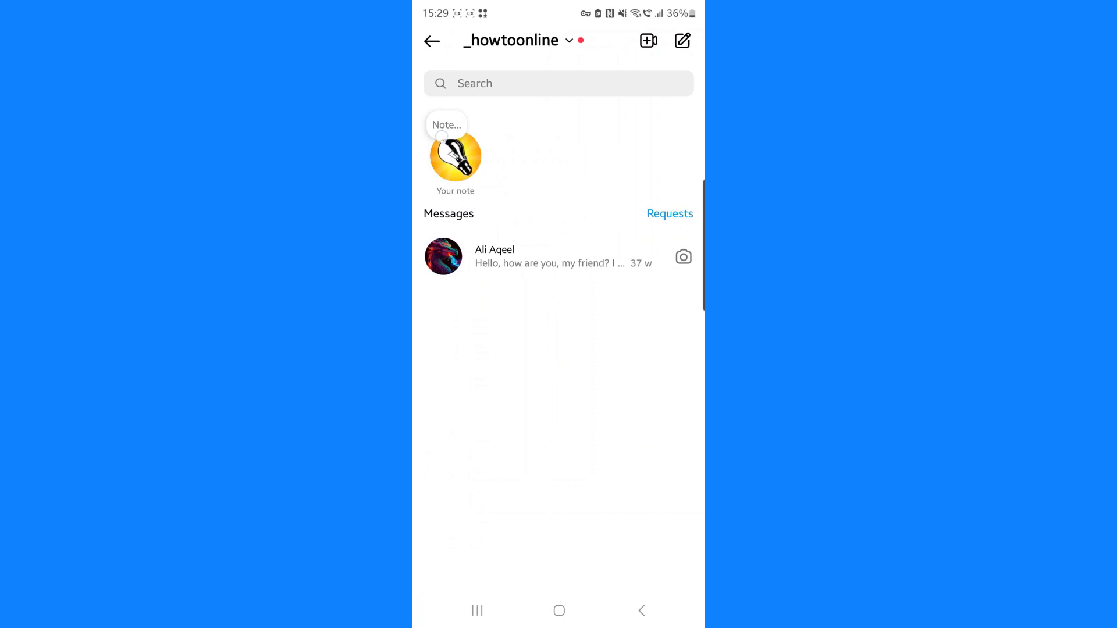
- Start a new note above the profile picture and enter the text 'Tutorial'
click(455, 155)
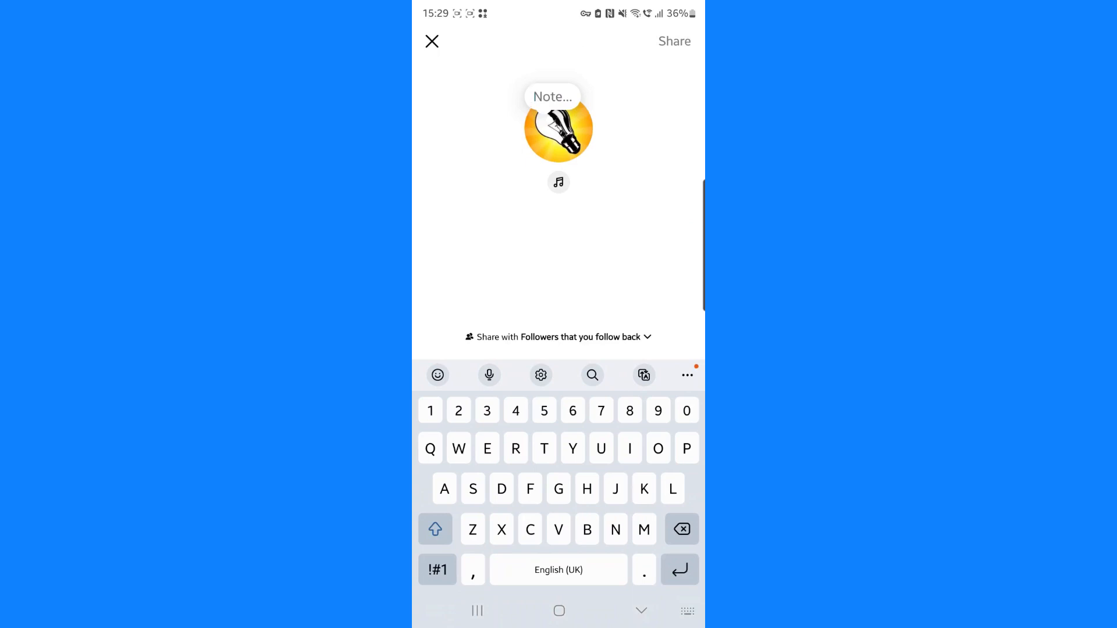
text(Tutorial)
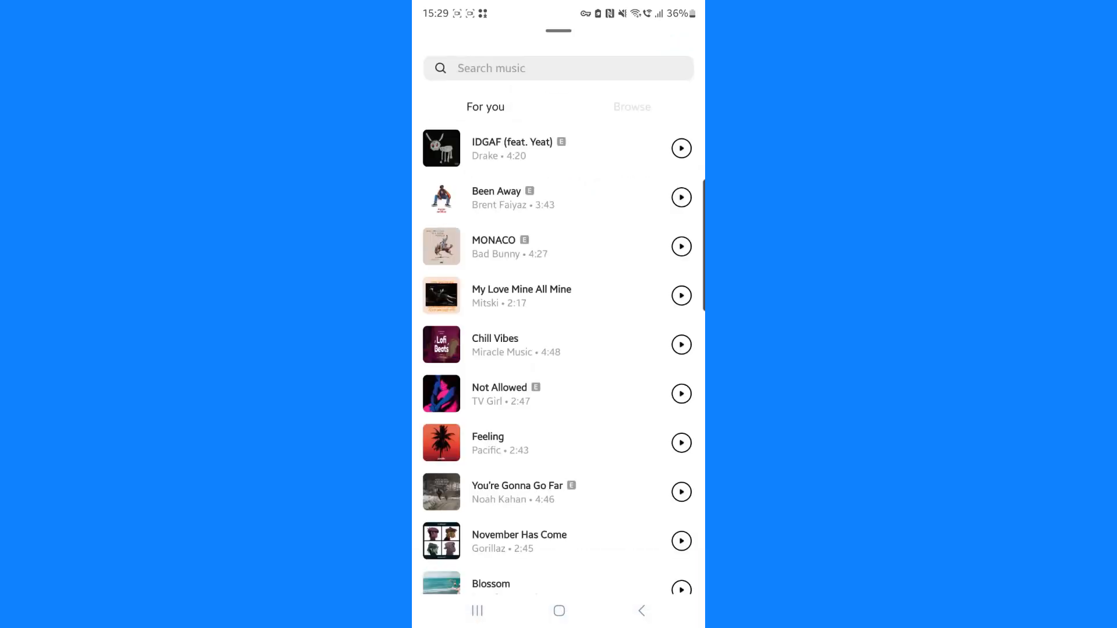
- Dismiss the song list and share the 'Tutorial' note with no music
click(631, 107)
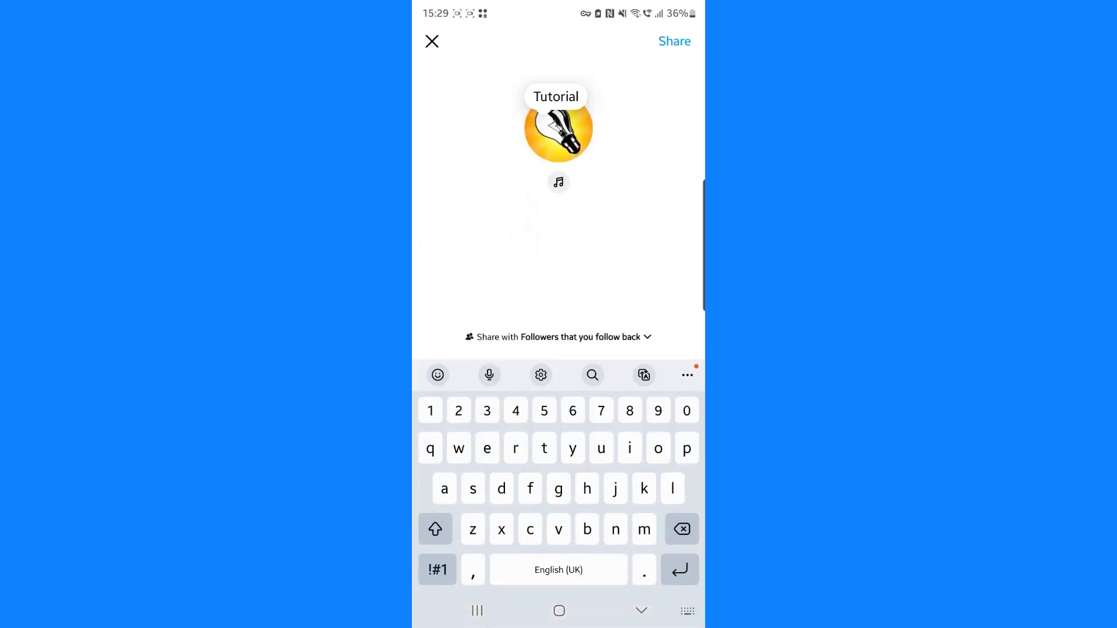
click(674, 41)
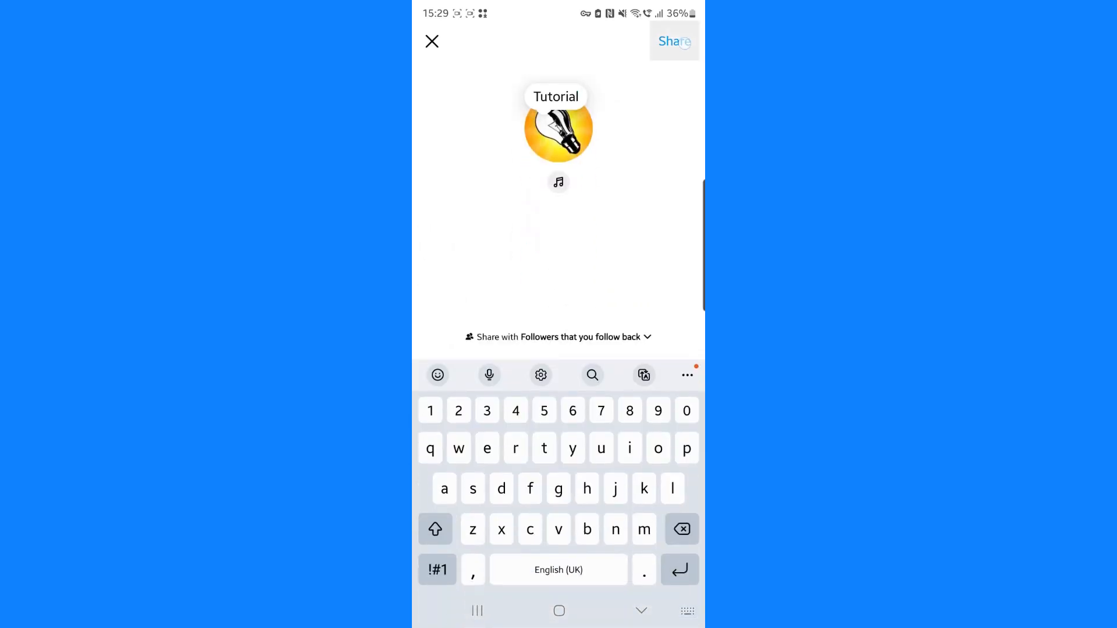